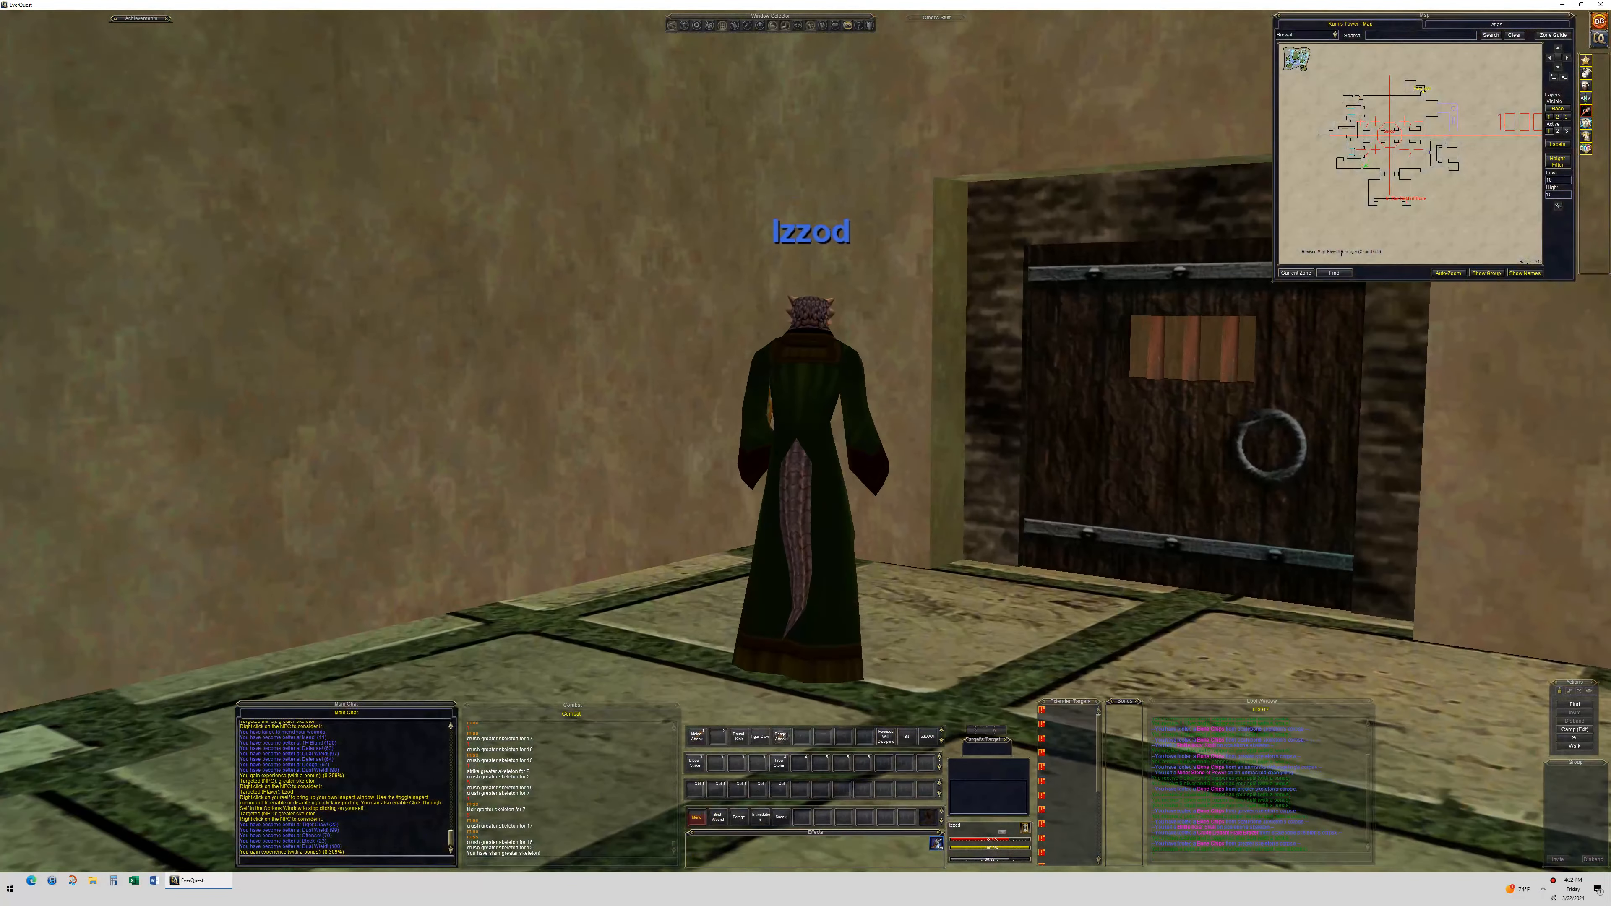
# Open the wooden tower door and move toward the skeleton room beyond.
pyautogui.press('w')
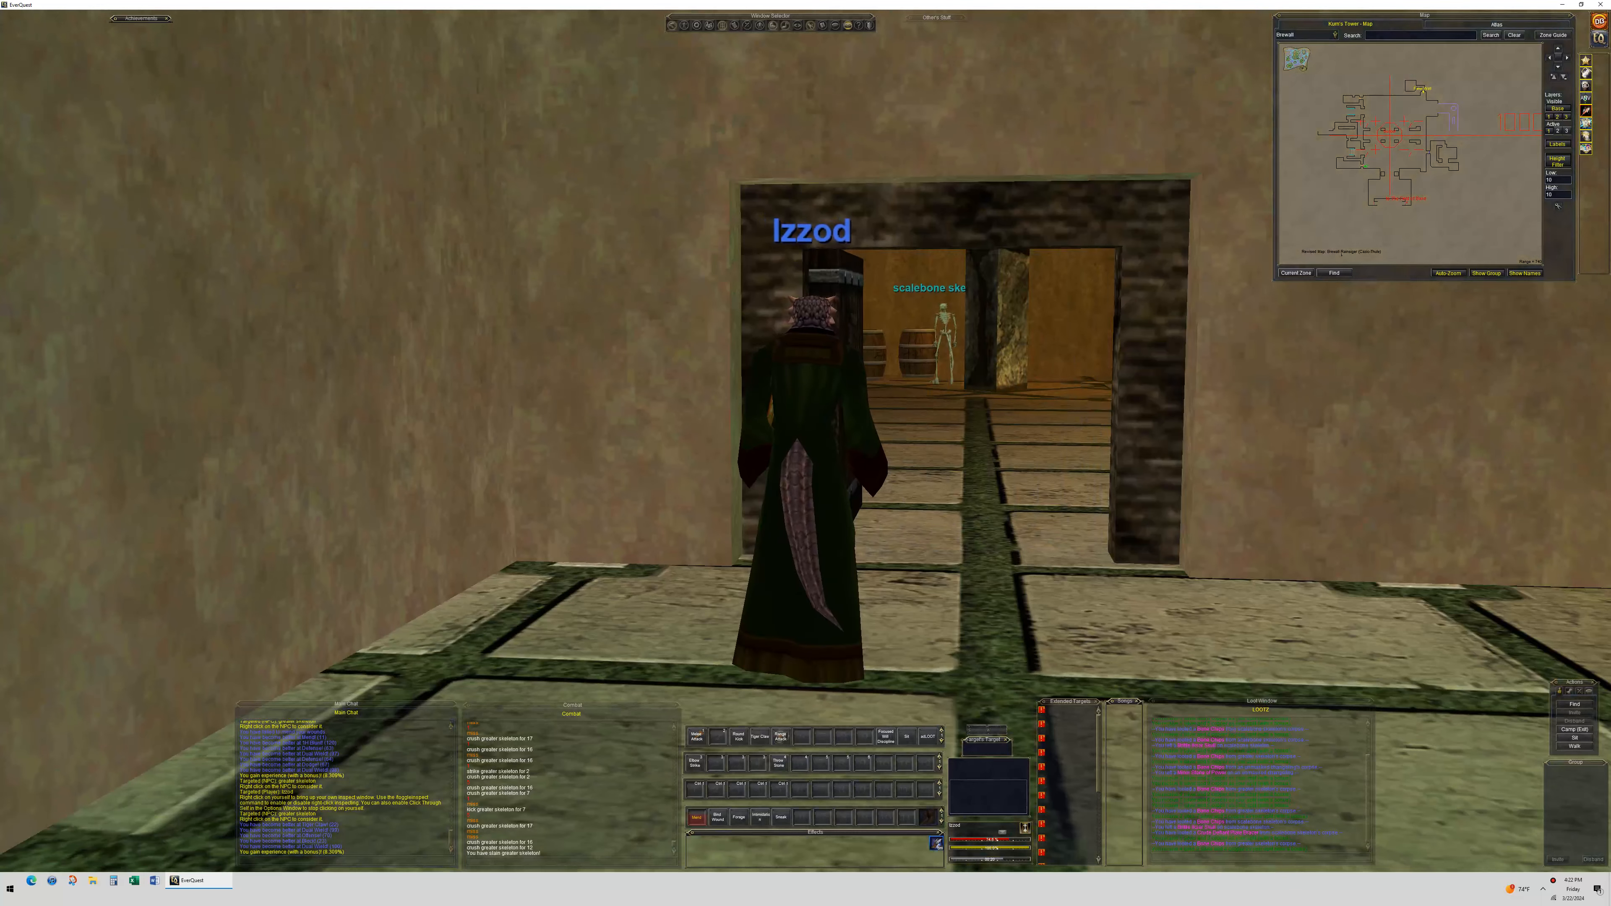
pyautogui.press('w')
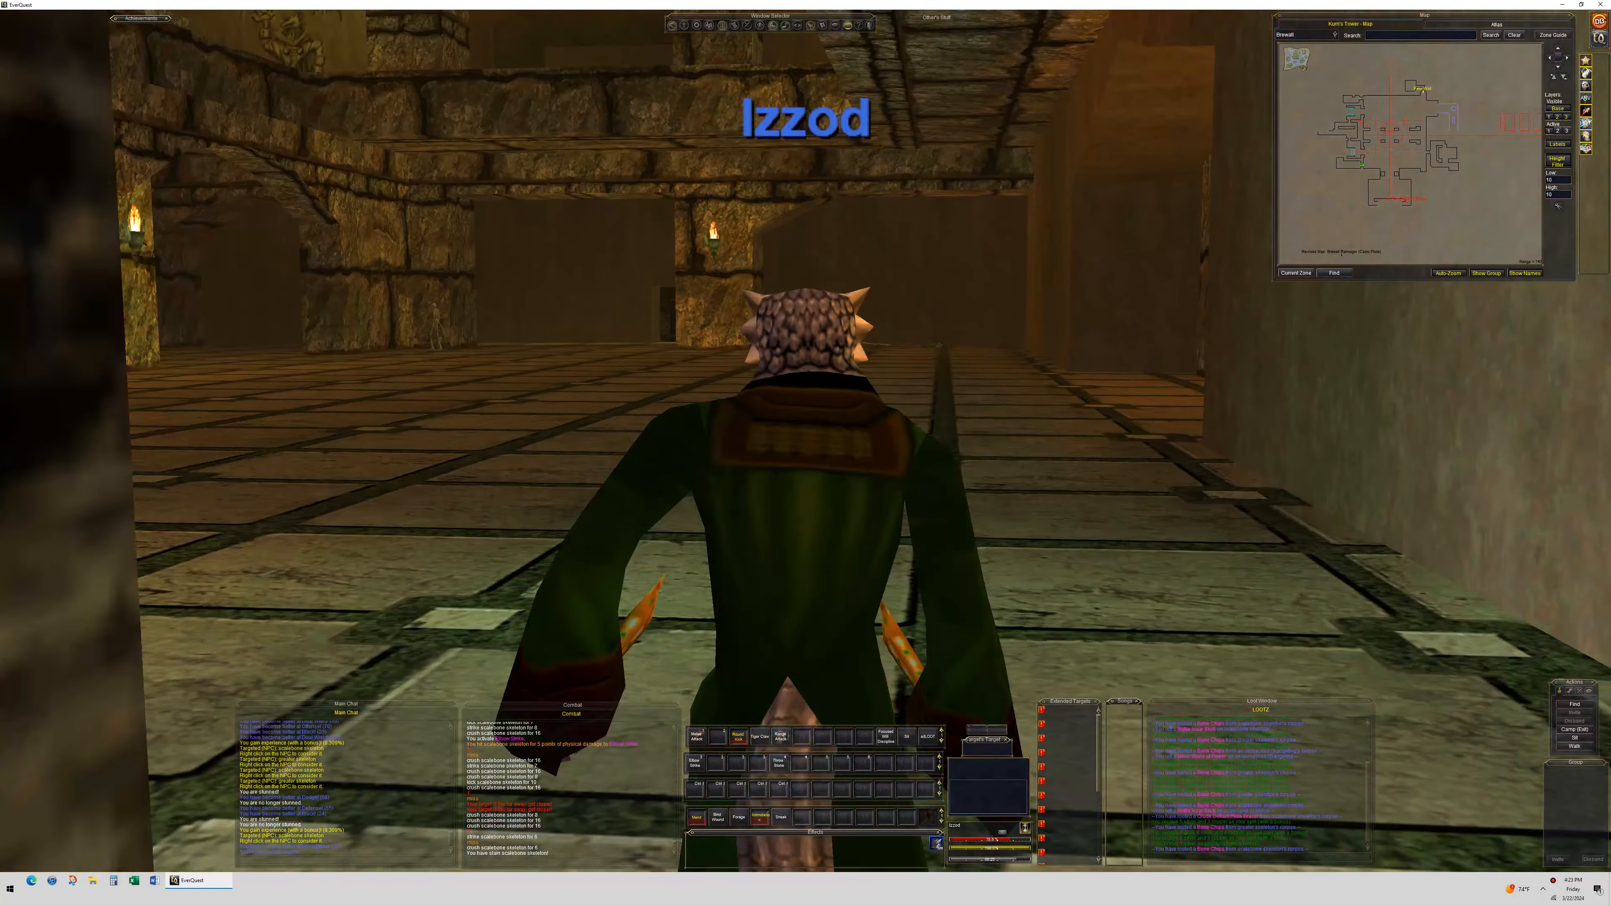
# Run forward through the doorway into the torchlit hall of Kurn's Tower.
pyautogui.press('w')
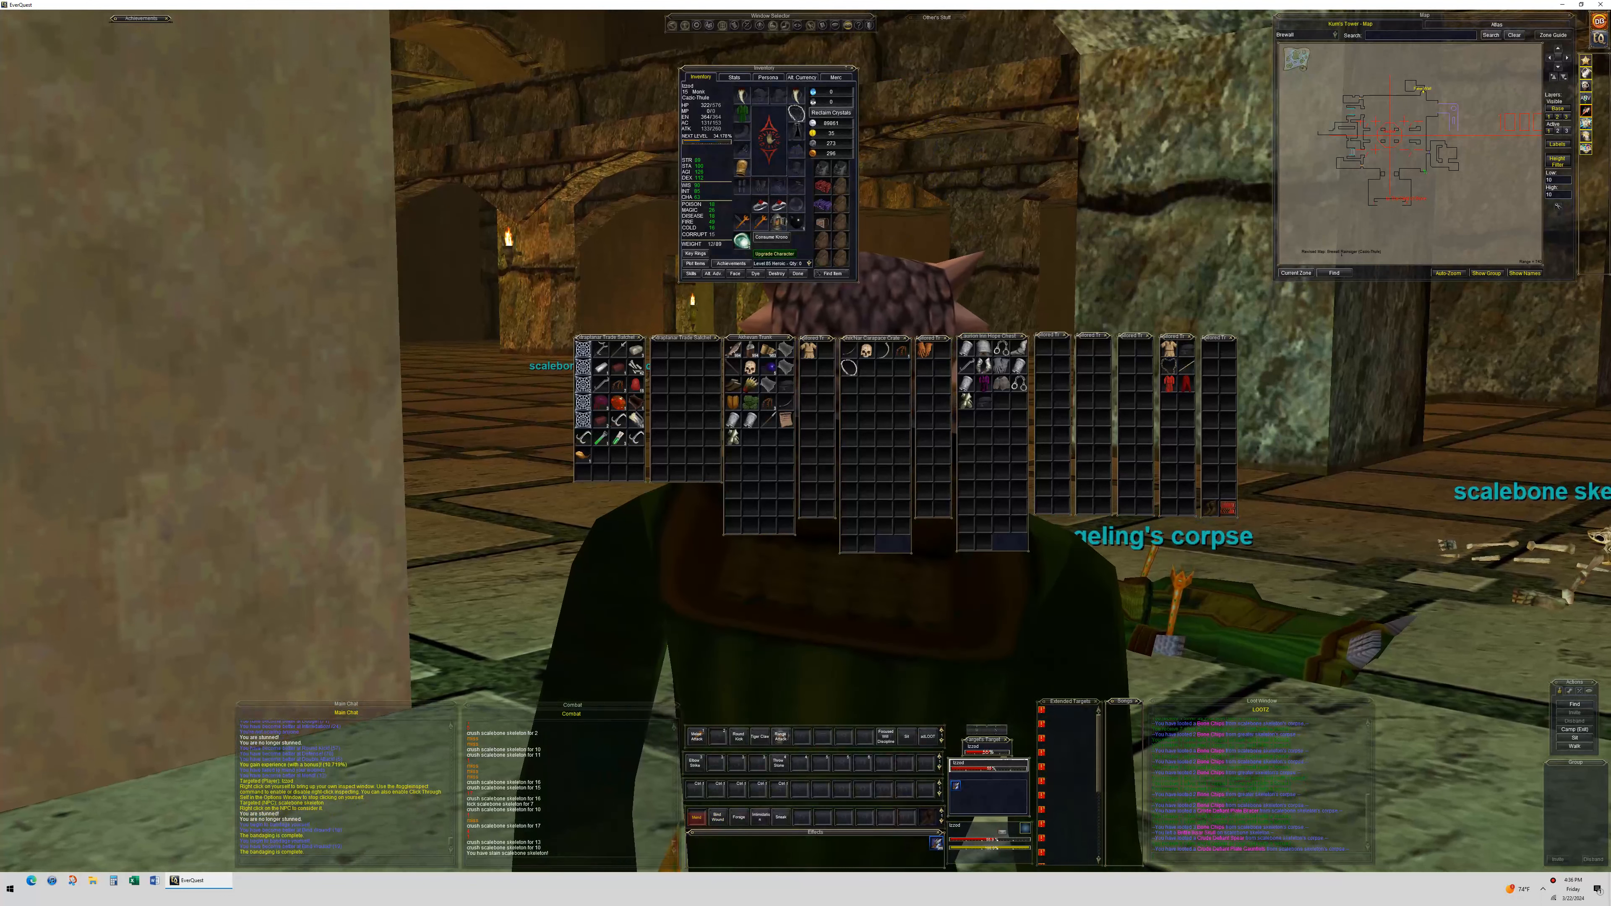
# Review Izzod's detailed stats in the Inventory window, then dismiss the character sheet.
pyautogui.click(732, 77)
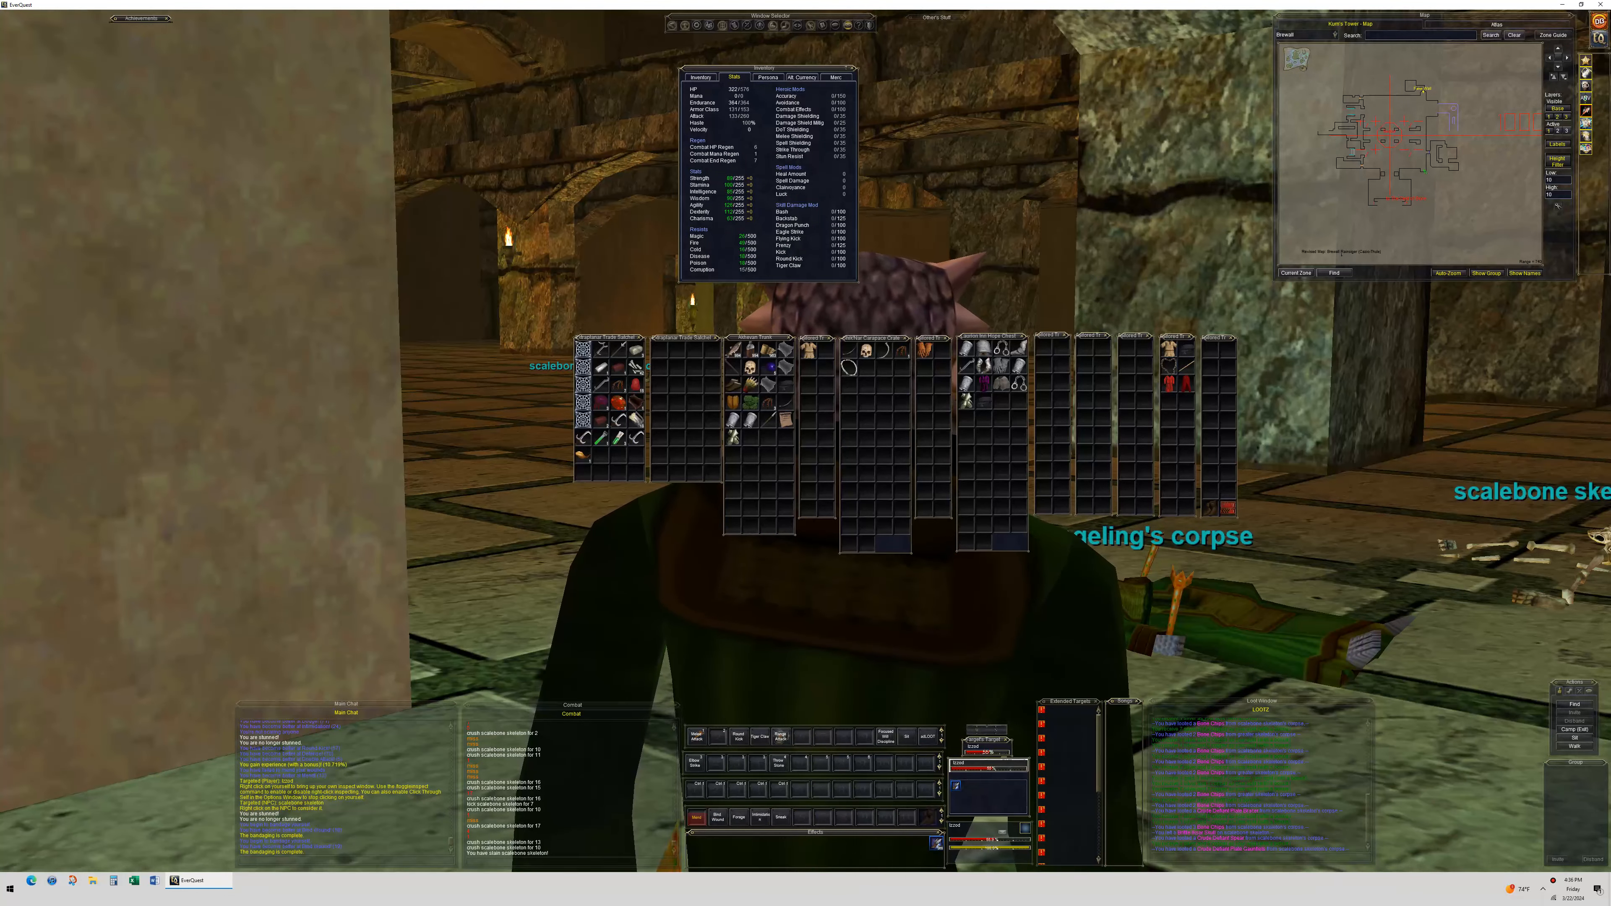
pyautogui.click(701, 77)
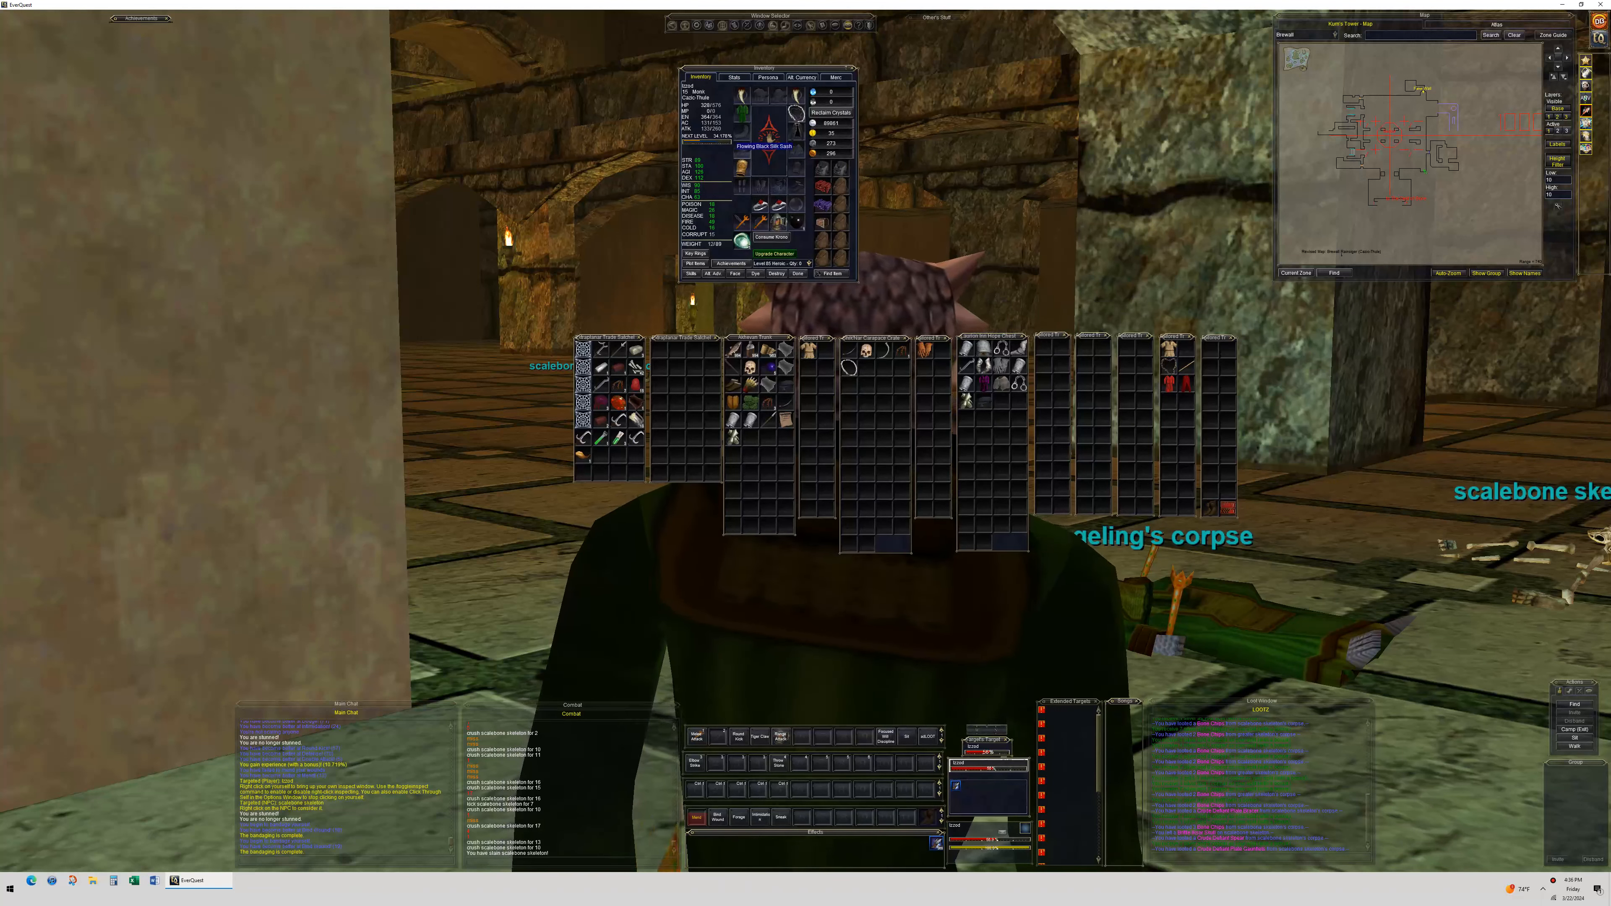
pyautogui.click(766, 145)
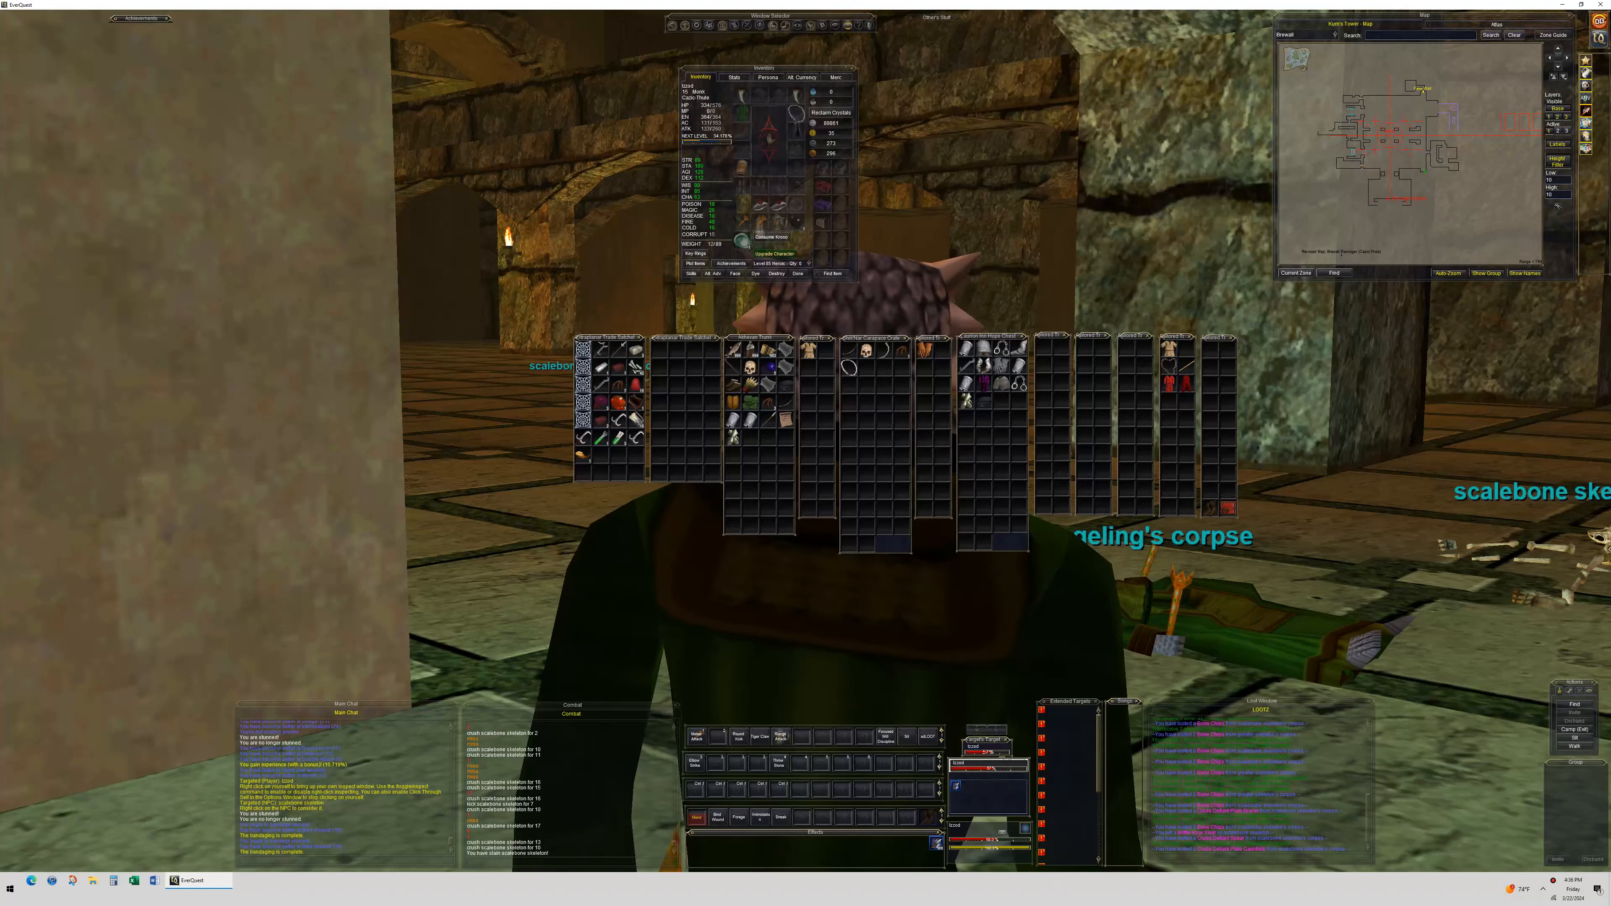
pyautogui.click(732, 77)
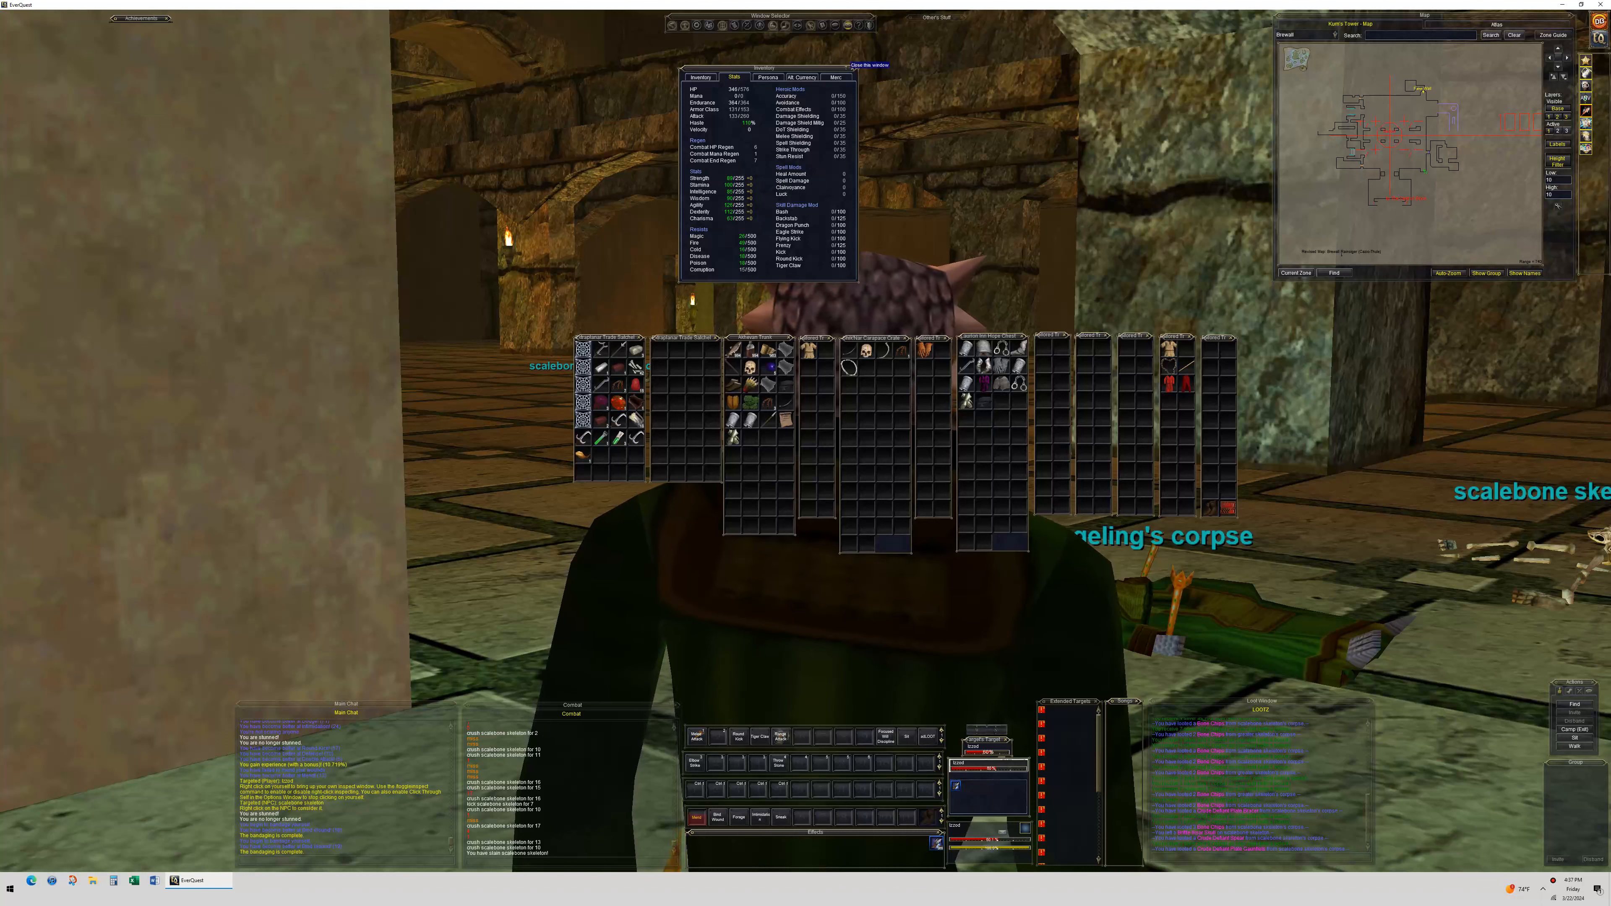
pyautogui.click(869, 64)
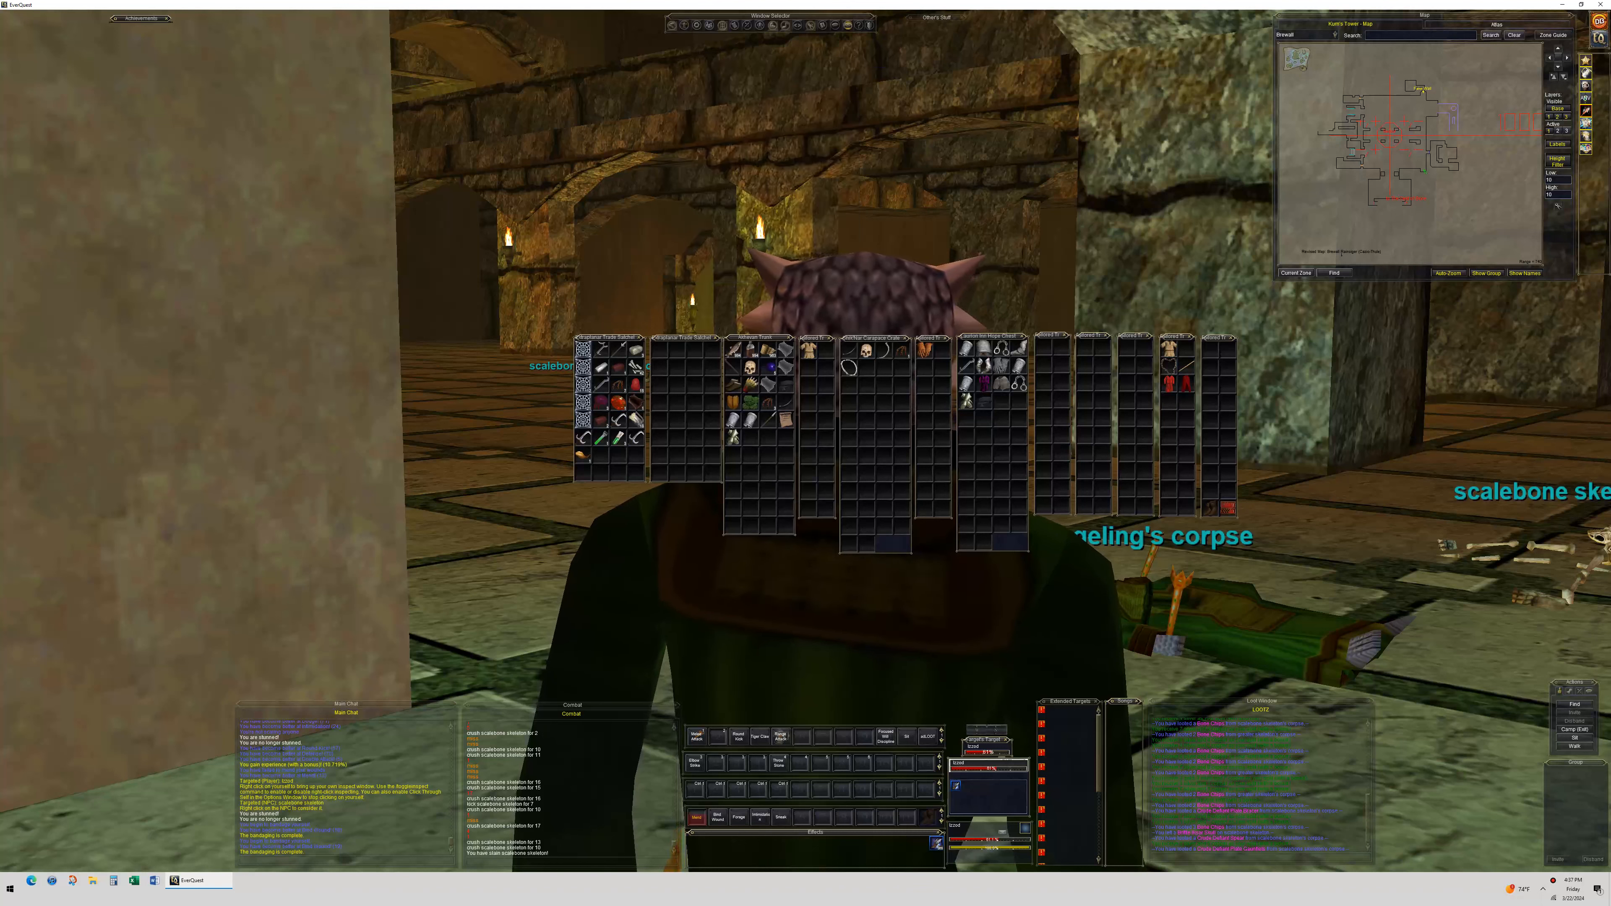